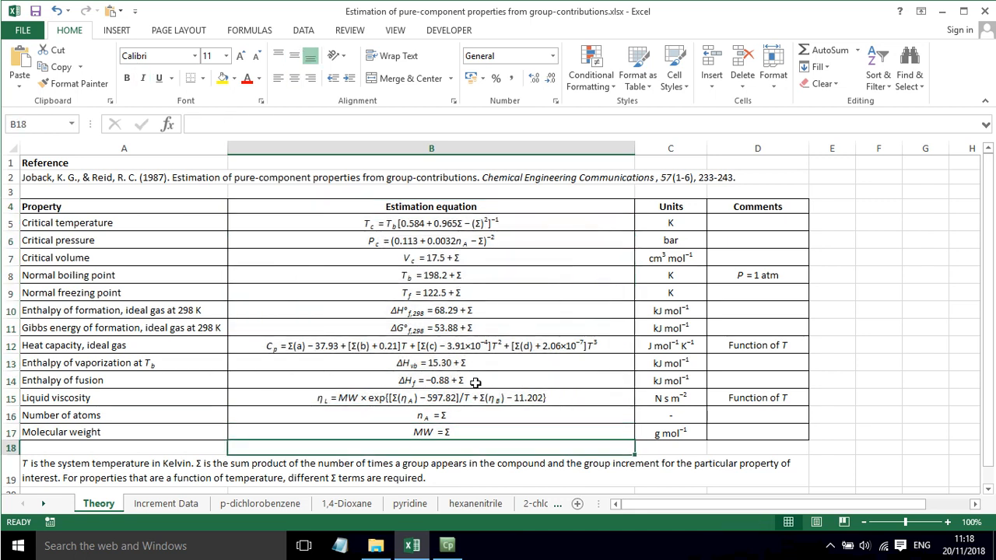
mouse_move(443, 377)
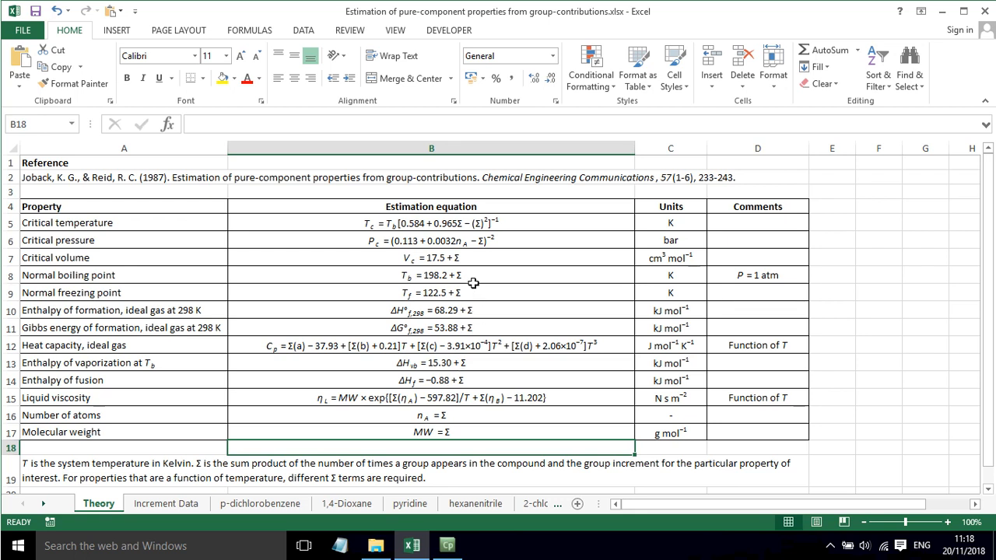
mouse_move(455, 258)
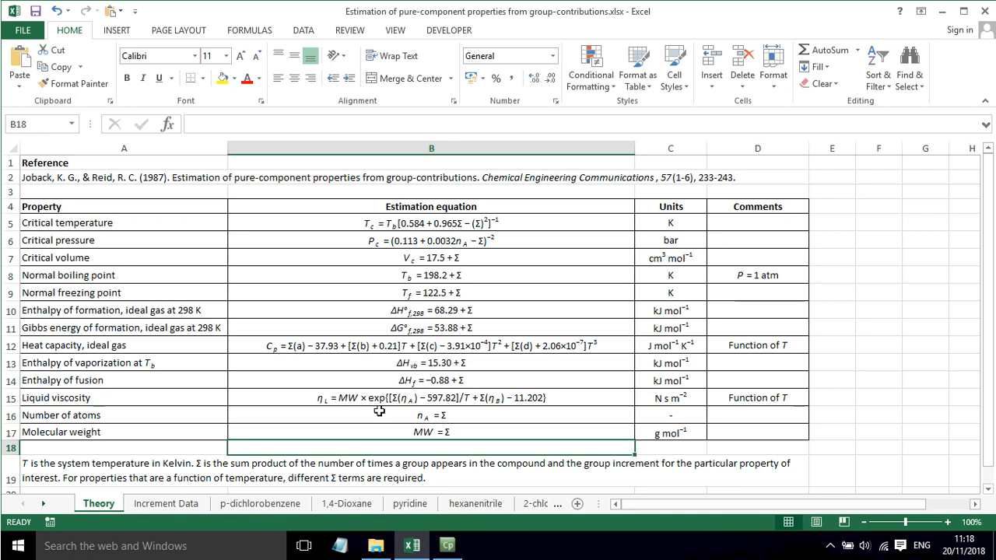
mouse_move(407, 451)
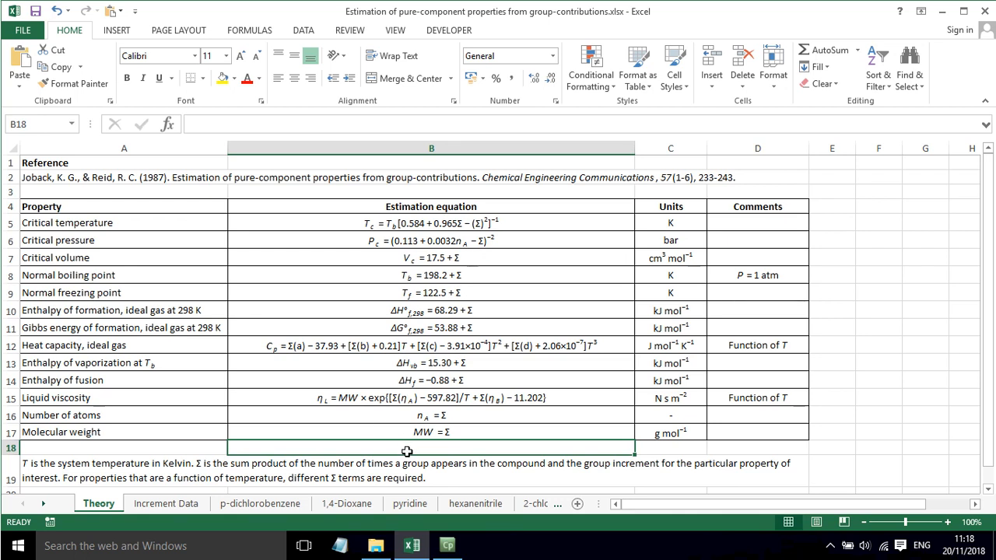
mouse_move(400, 466)
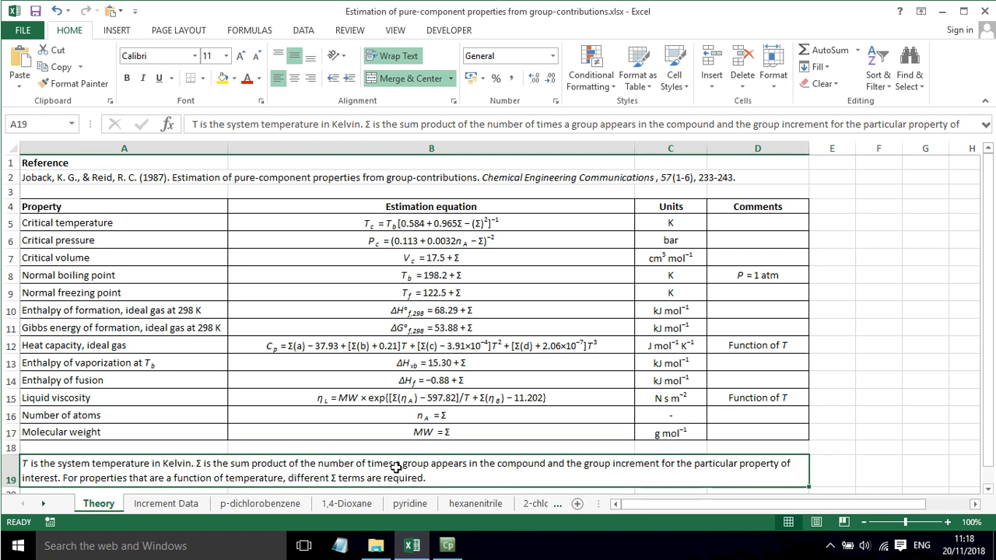
mouse_move(427, 260)
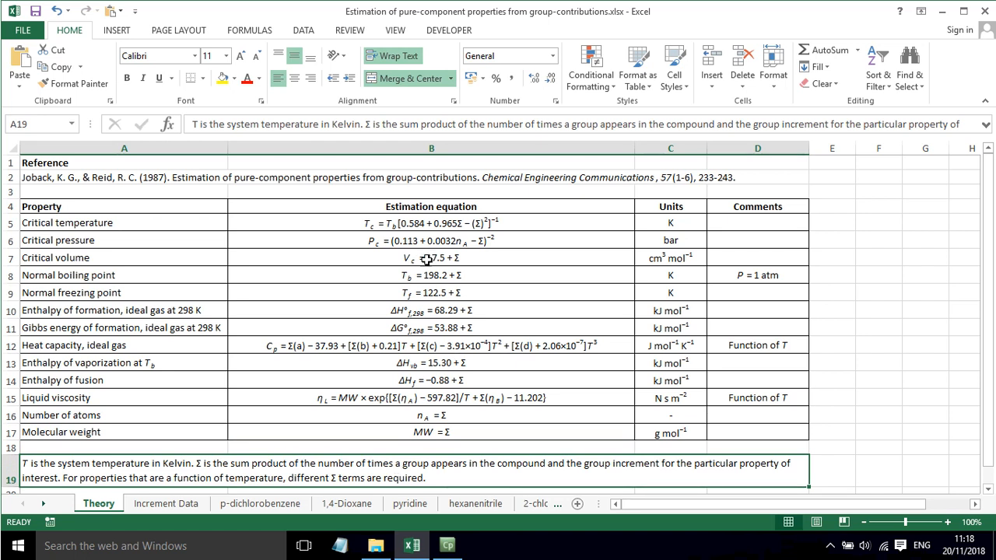
mouse_move(447, 296)
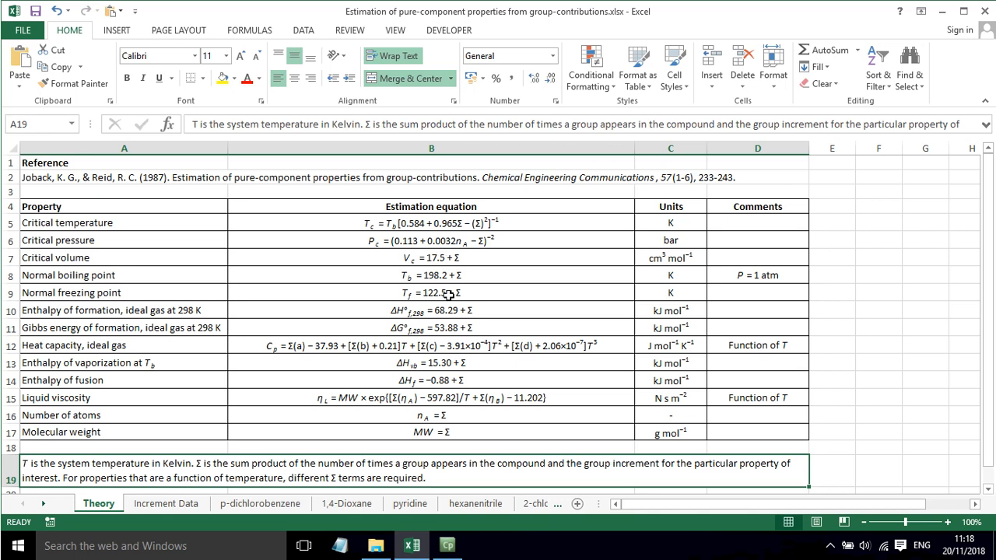
mouse_move(401, 352)
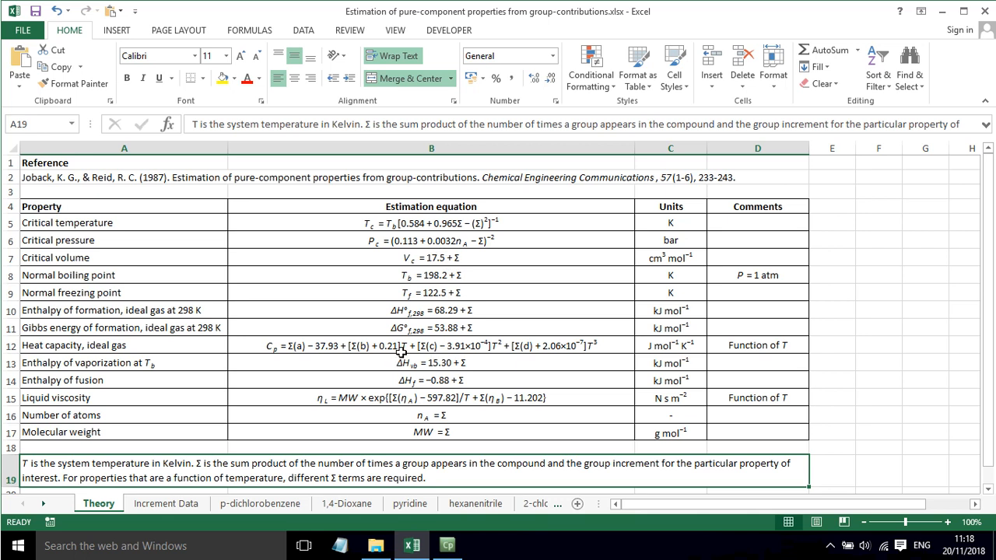
mouse_move(425, 399)
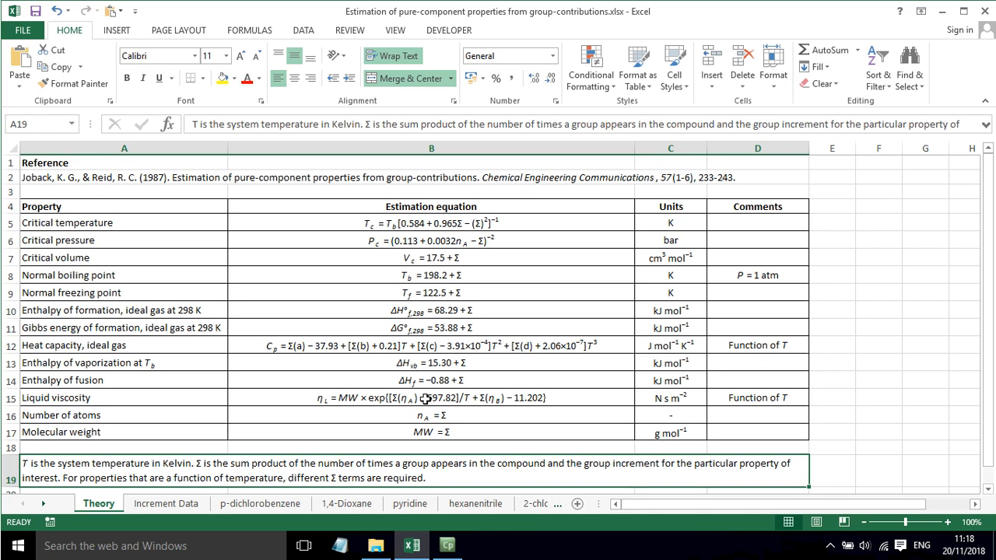
mouse_move(465, 254)
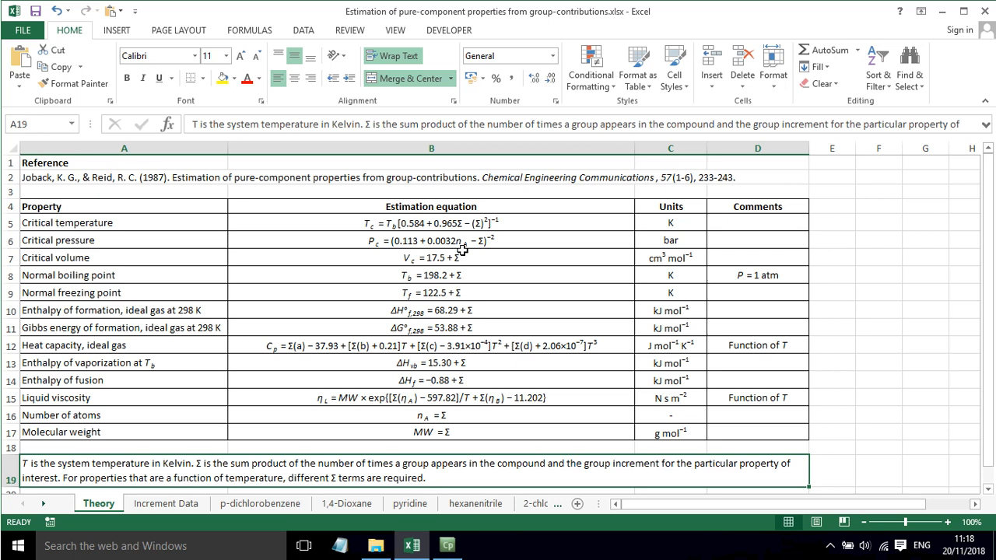
mouse_move(463, 397)
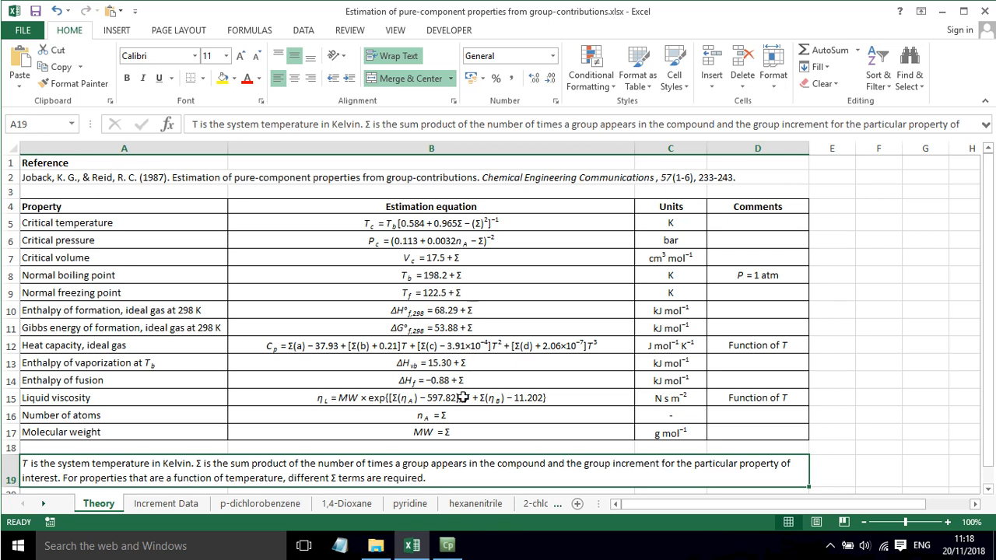
Step: Select the Number of atoms equation, then inspect the −CH3, =CH− and −OH increments
left_click(432, 415)
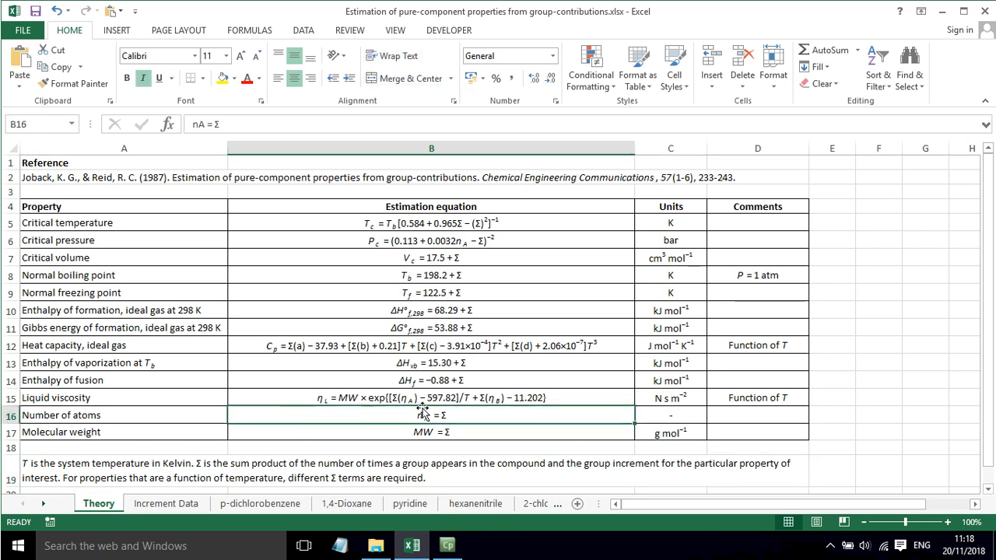
mouse_move(480, 412)
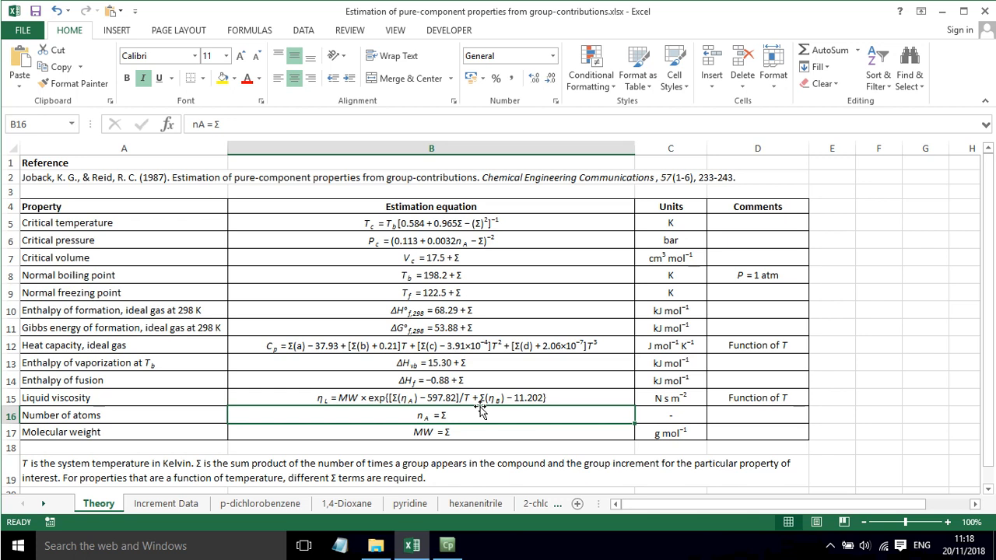
mouse_move(483, 311)
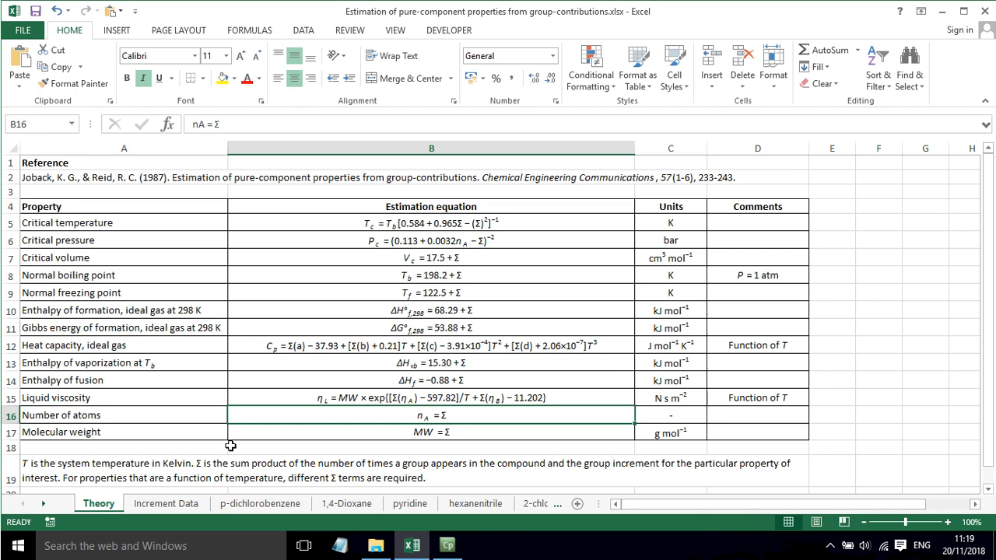
left_click(166, 503)
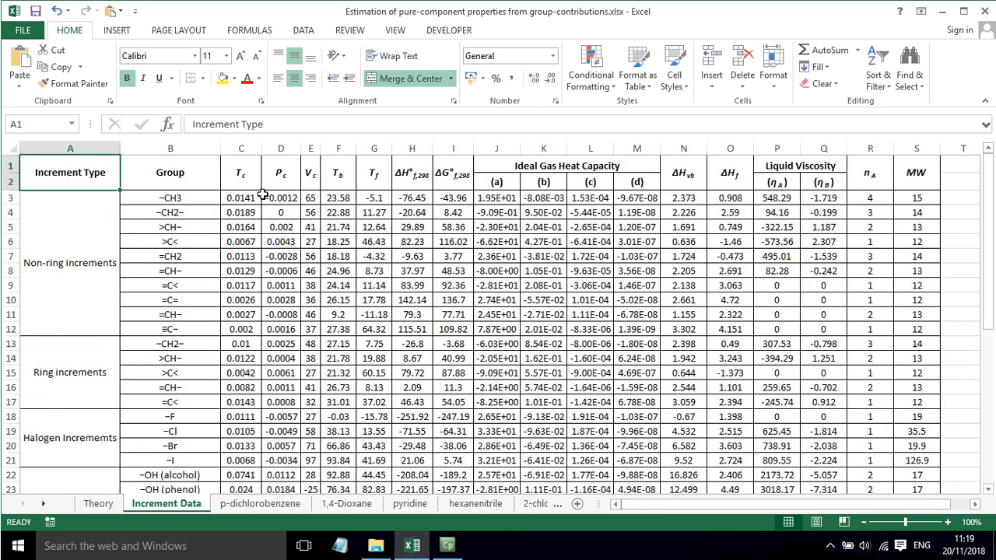
left_click(242, 198)
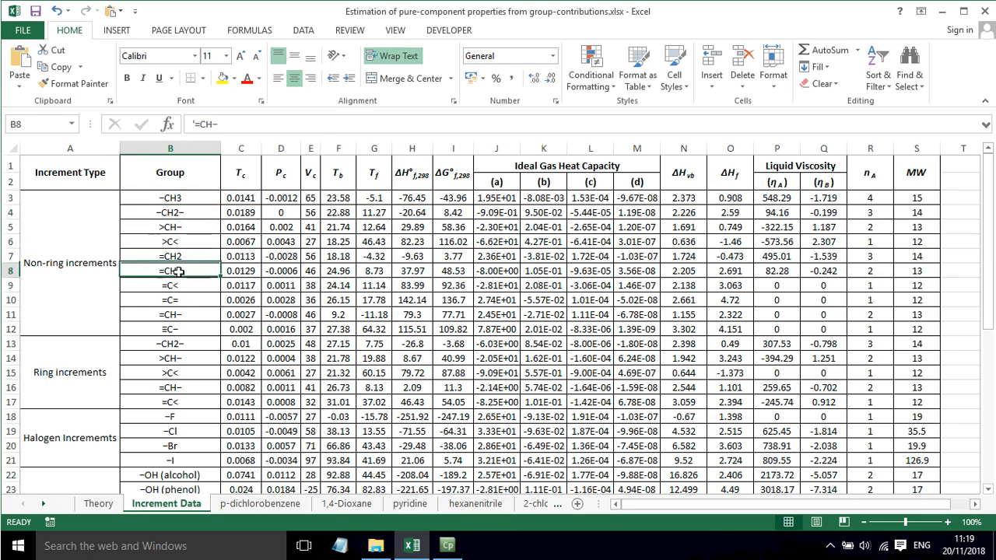
left_click(241, 197)
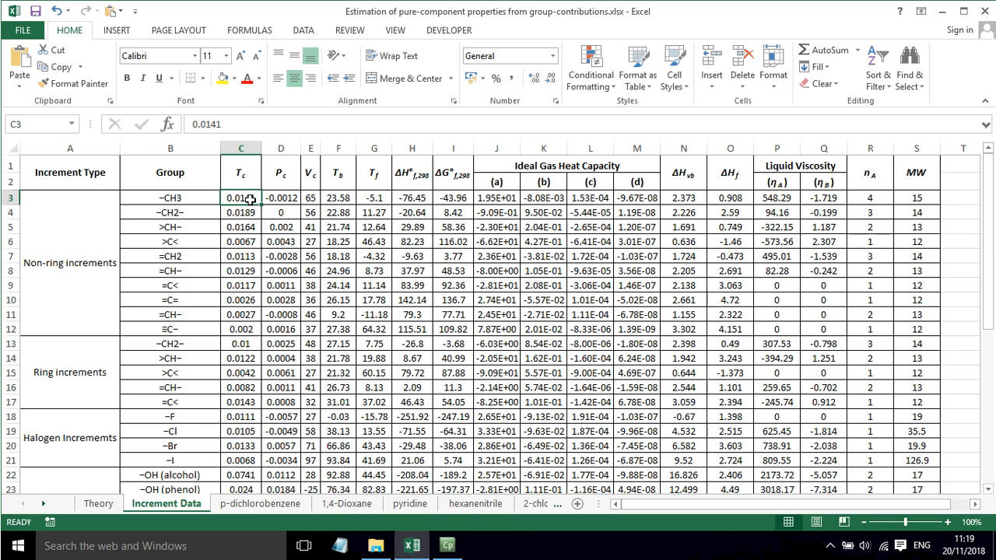
left_click(171, 197)
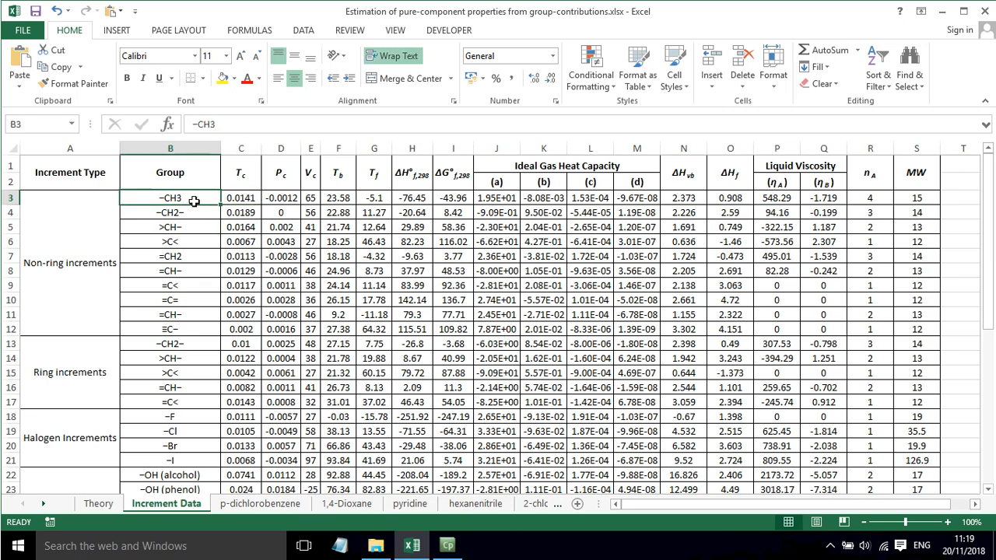
left_click(242, 198)
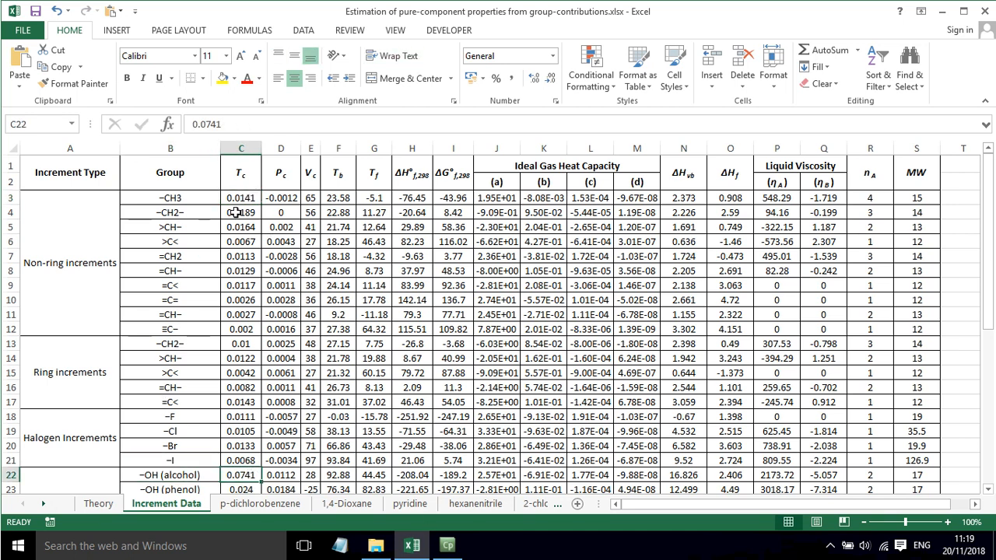
Step: Check the −CH2− critical temperature increment, then open the p-dichlorobenzene sheet via Theory
left_click(241, 212)
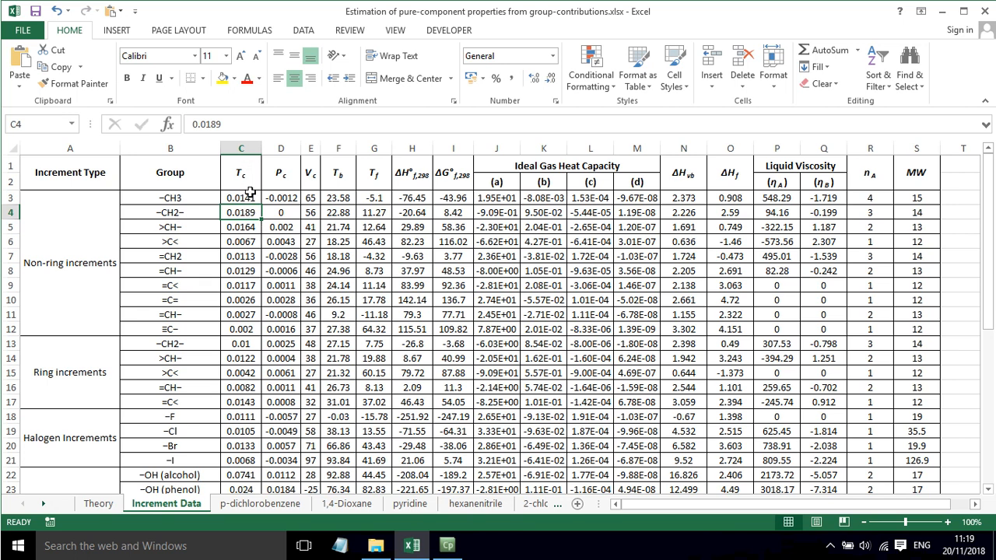
left_click(98, 504)
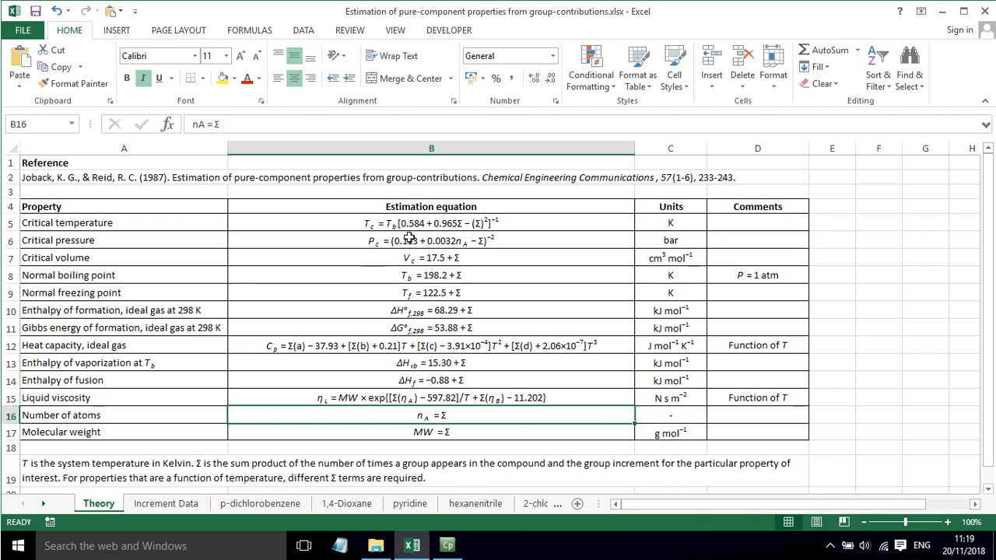
mouse_move(481, 233)
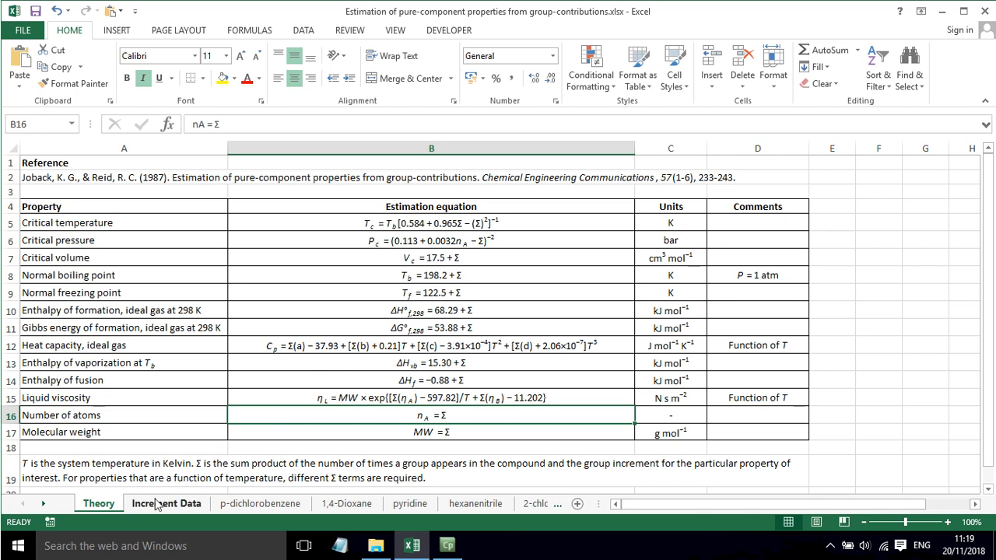
left_click(260, 503)
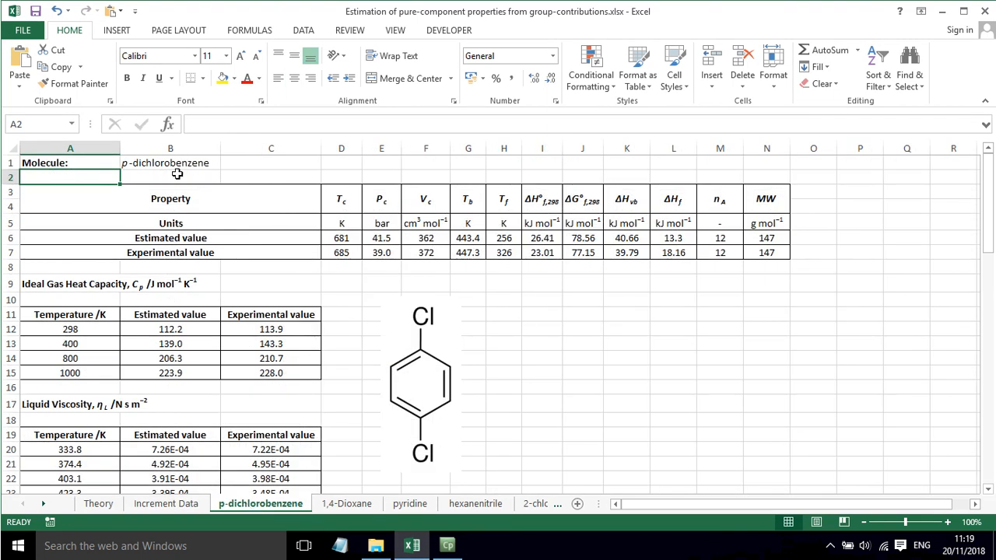
mouse_move(213, 174)
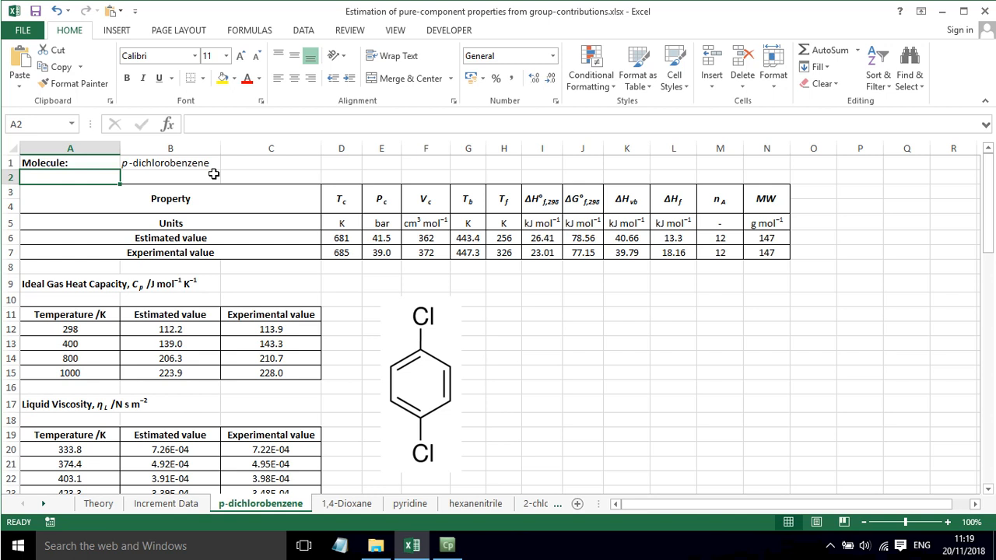
left_click(420, 381)
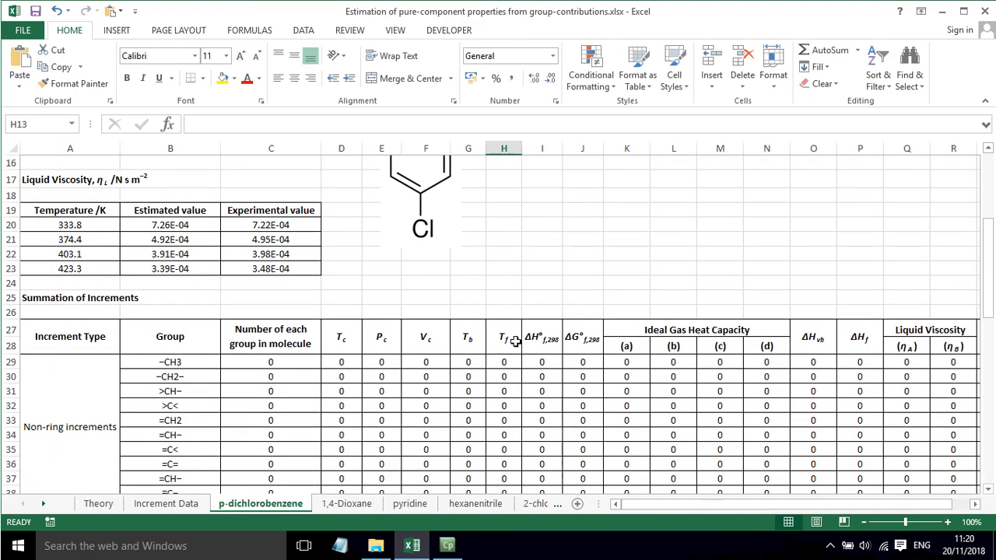
scroll("down", 3)
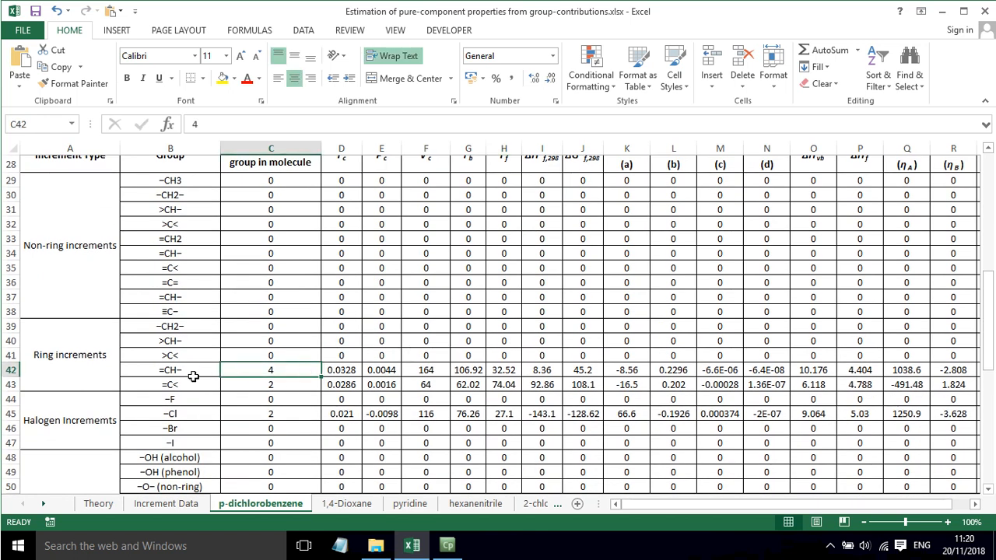
mouse_move(179, 378)
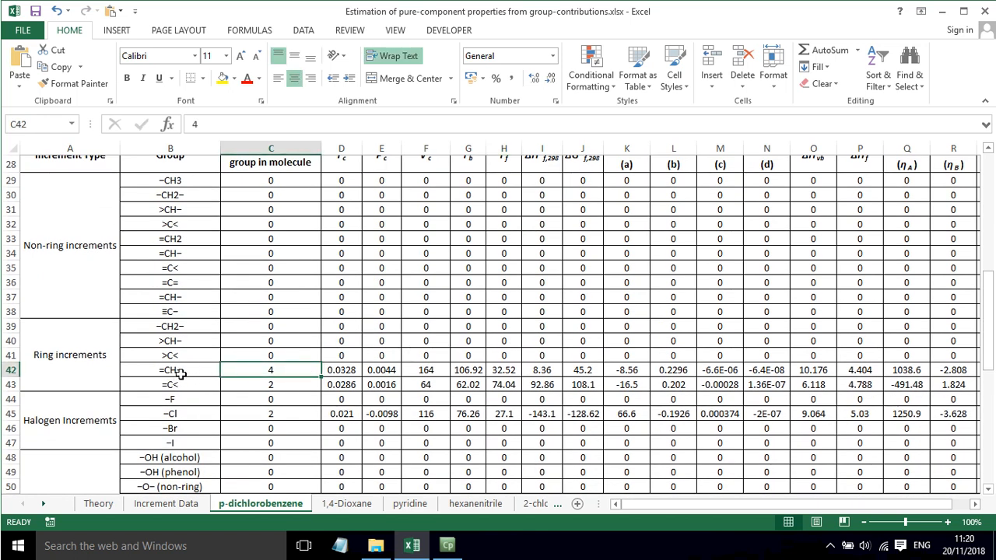
left_click(271, 385)
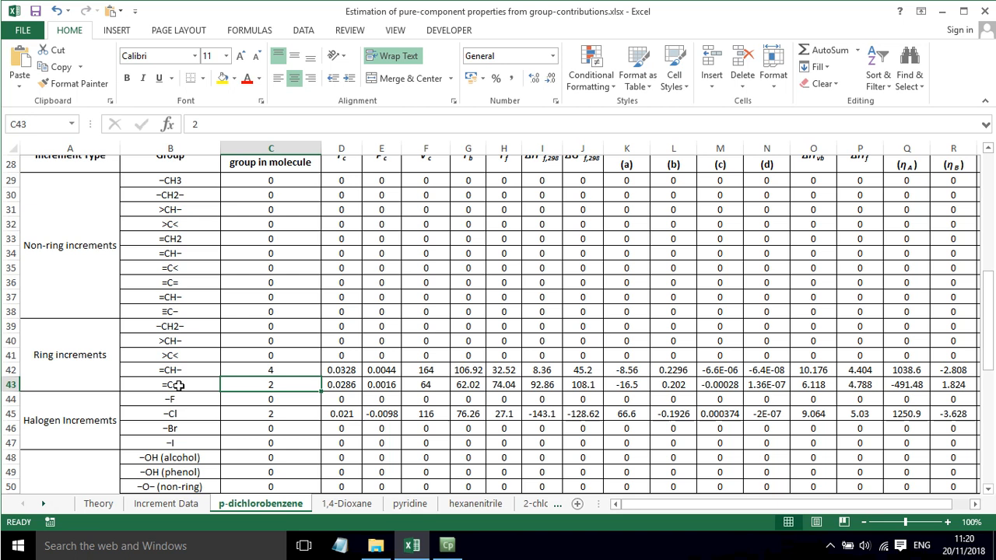
scroll("down", 3)
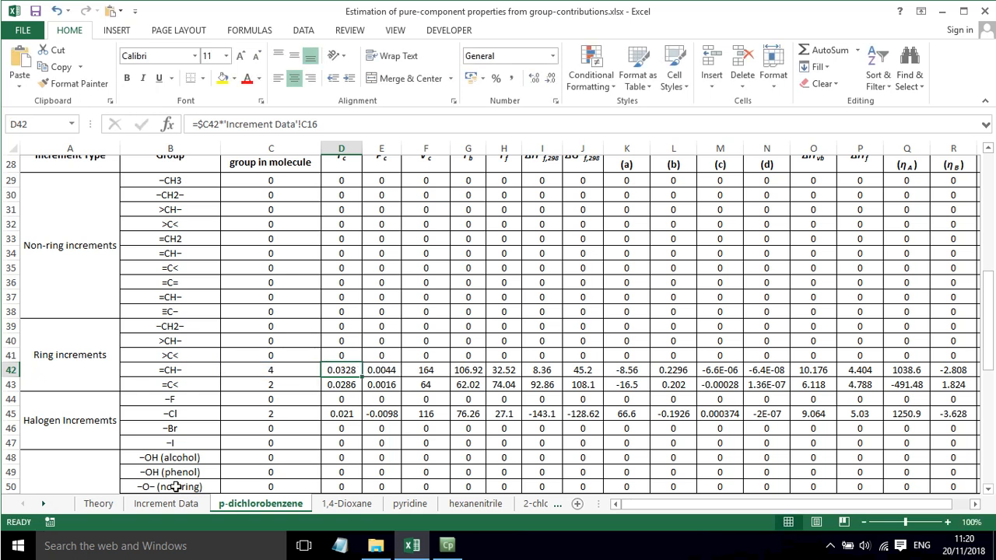
mouse_move(369, 341)
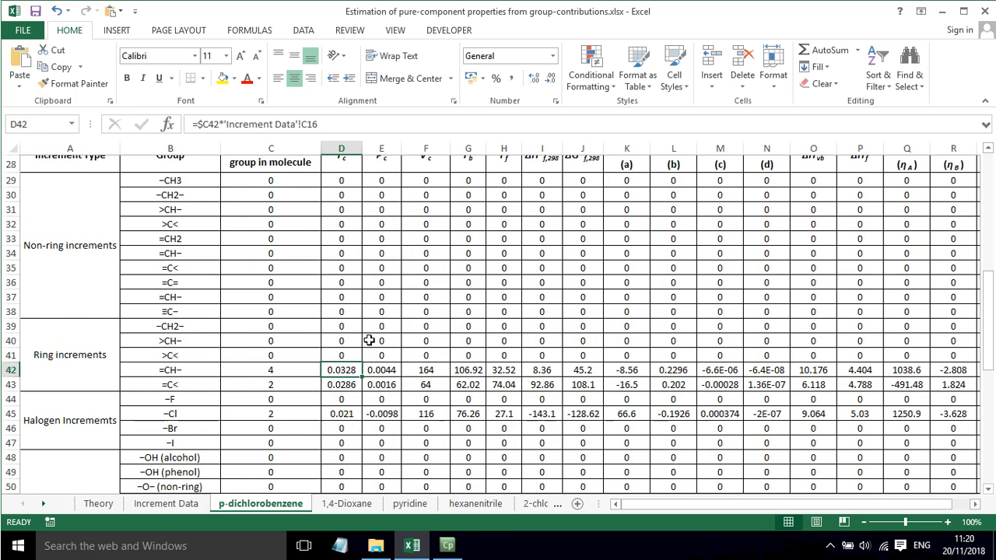
left_click(341, 385)
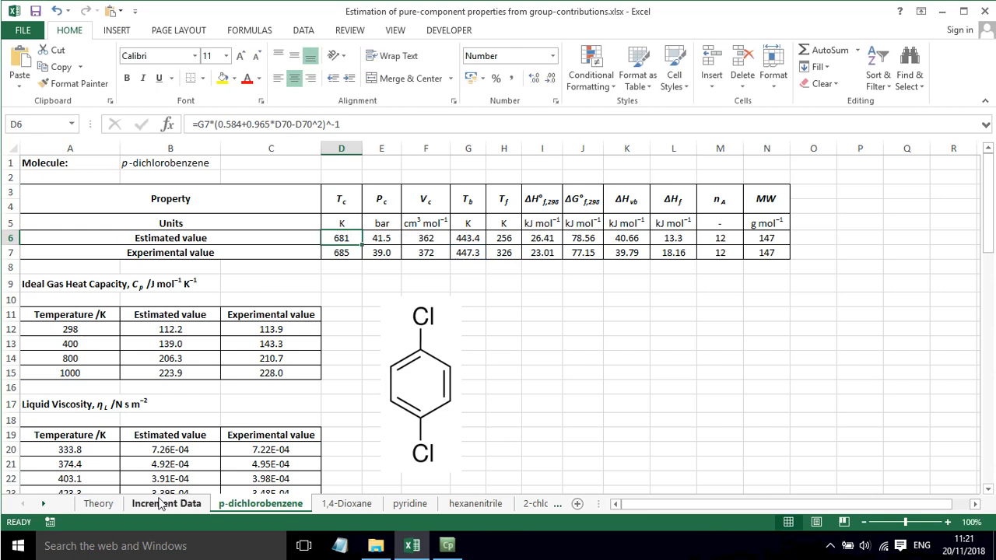
left_click(99, 504)
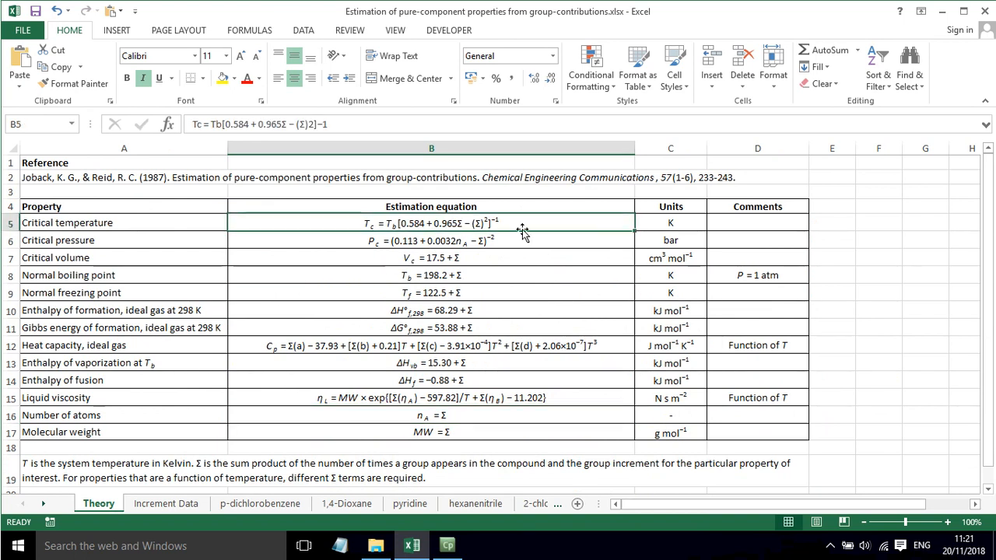
mouse_move(498, 224)
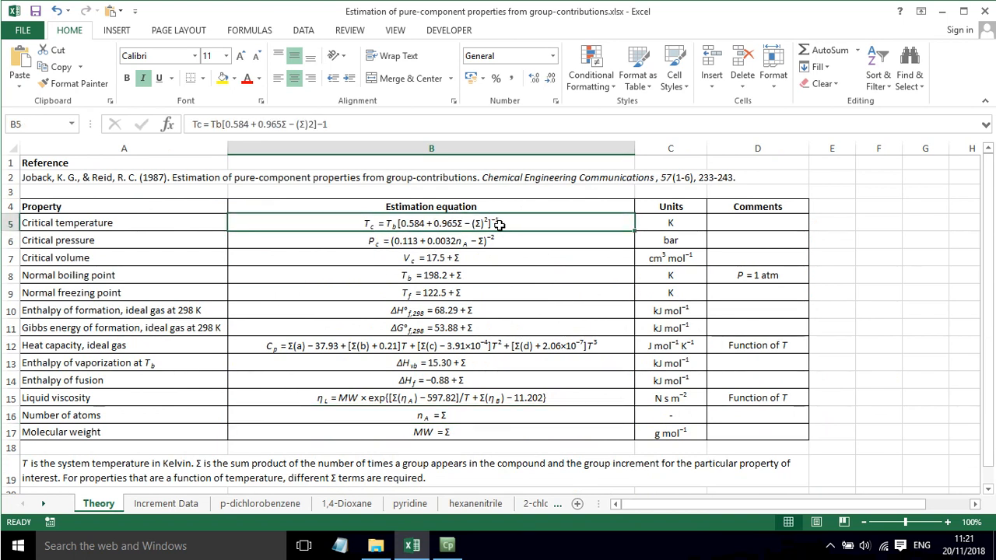
left_click(166, 504)
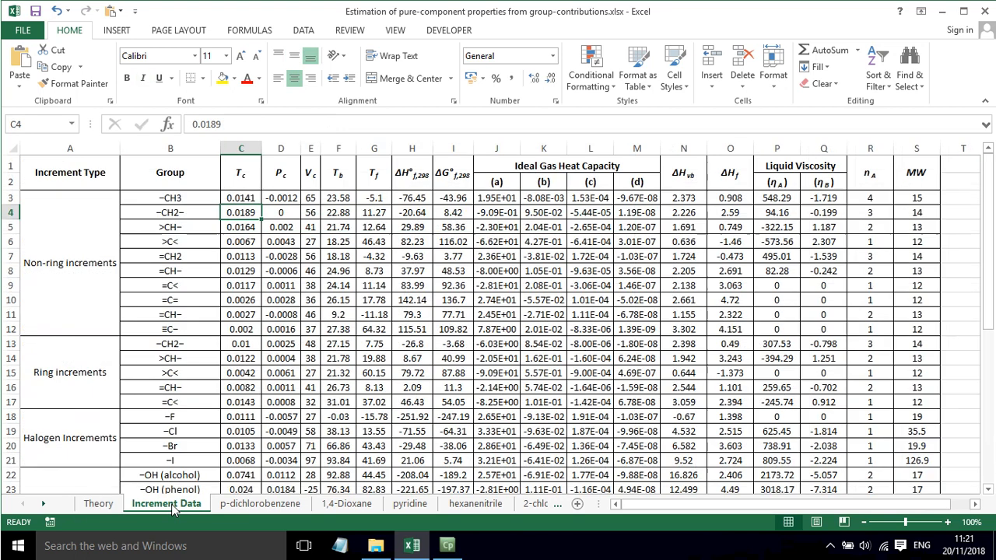
left_click(260, 504)
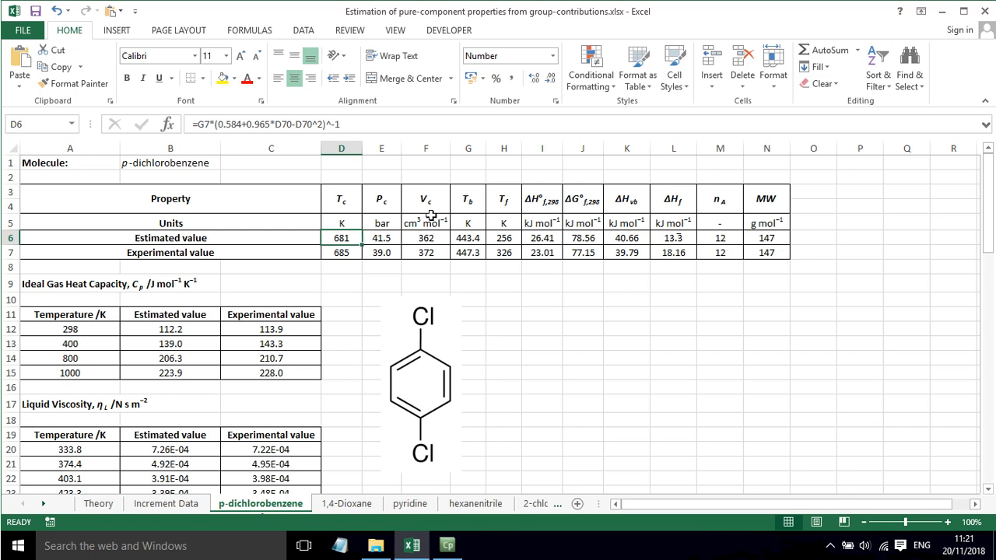
Step: Enter =17.5+F70 as the critical volume estimate, giving 362
scroll("down", 3)
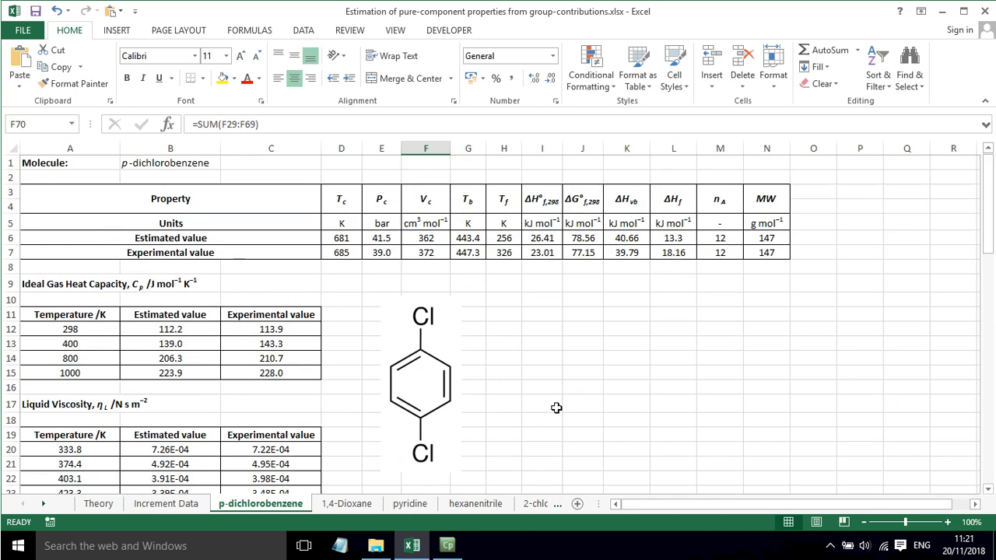
type("=17.5+F70")
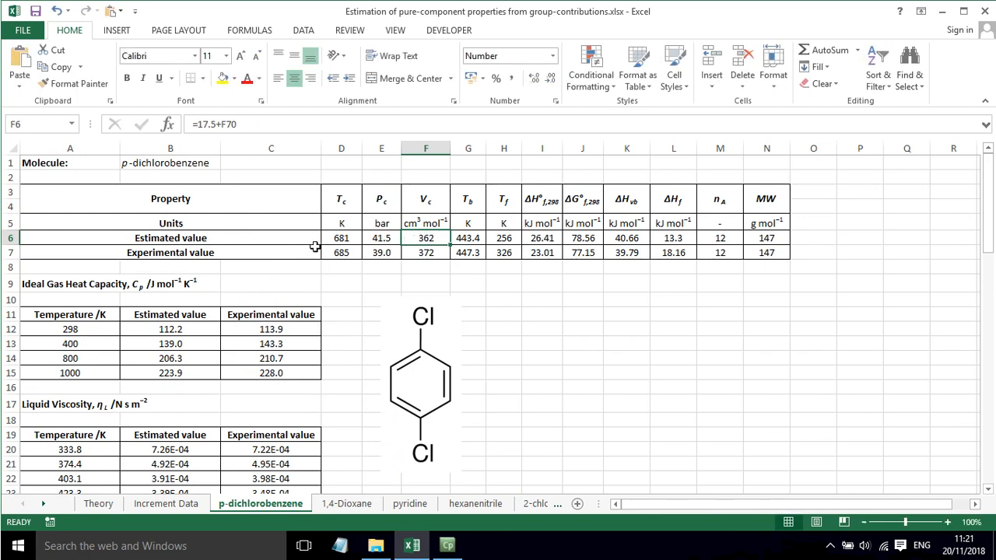
mouse_move(340, 253)
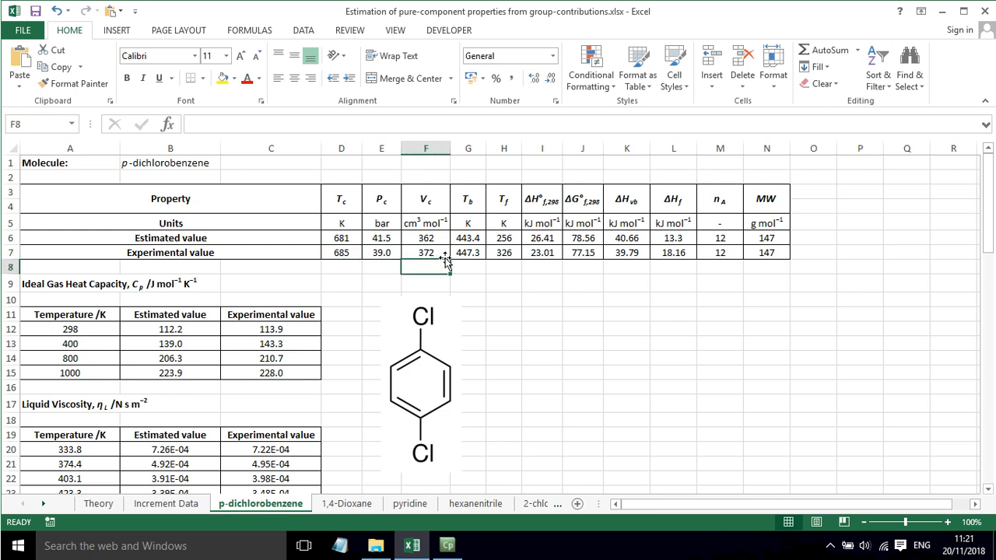
left_click(504, 252)
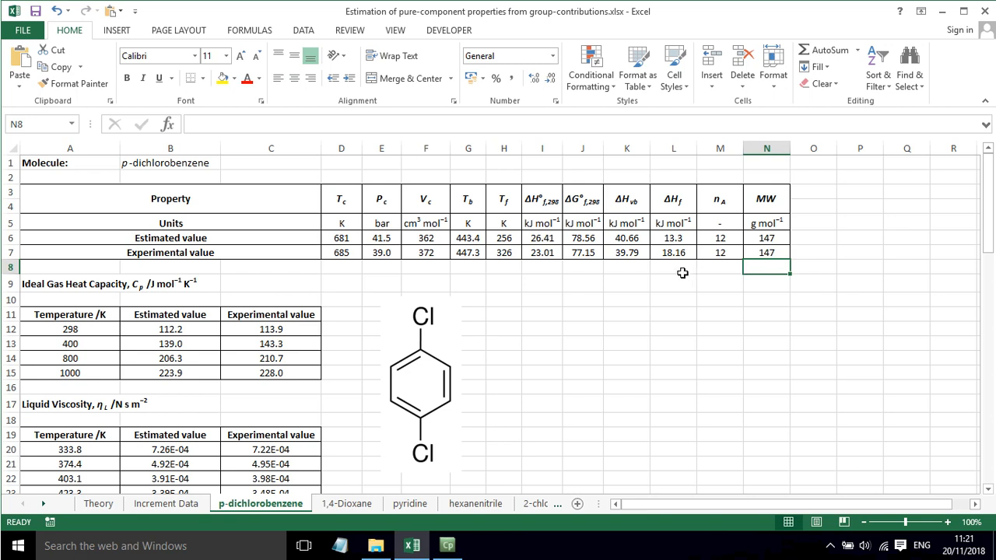
mouse_move(667, 285)
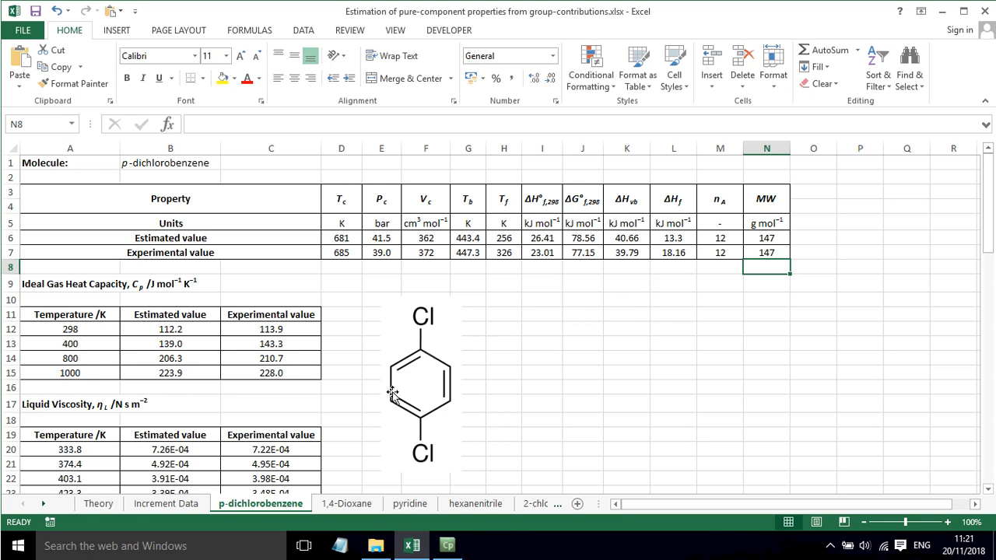
Step: Browse the 1,4-Dioxane and pyridine sheets and their group-increment tables
left_click(347, 503)
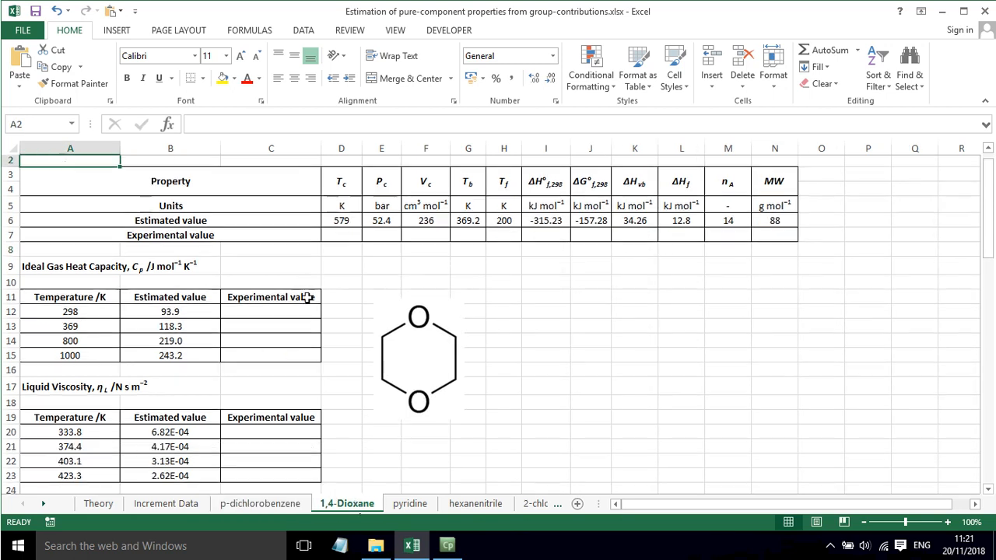
scroll("down", 3)
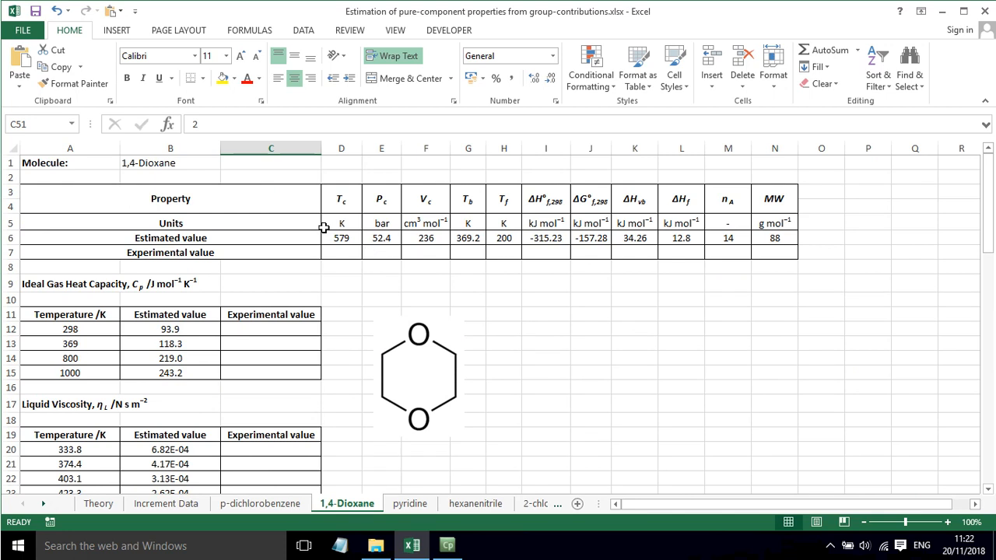
mouse_move(372, 493)
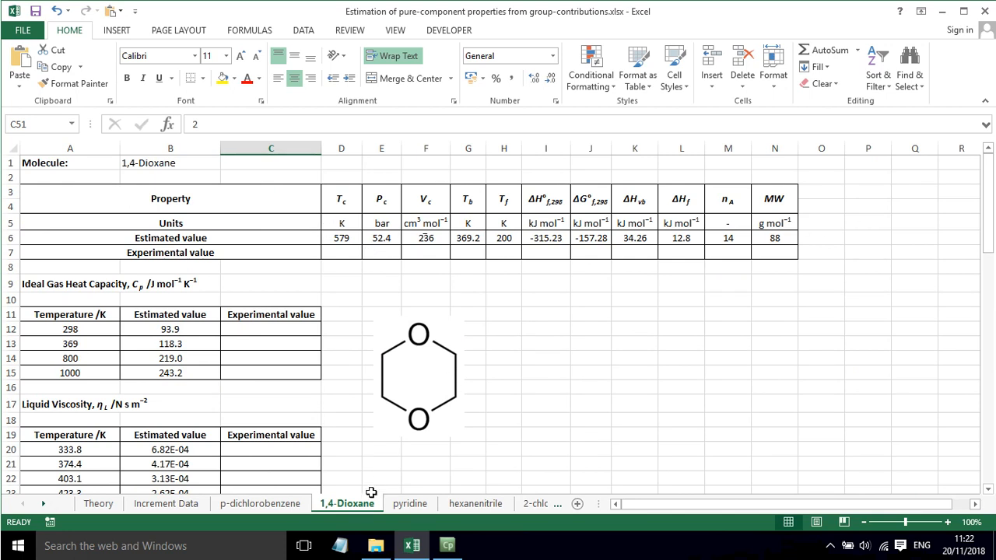
left_click(409, 504)
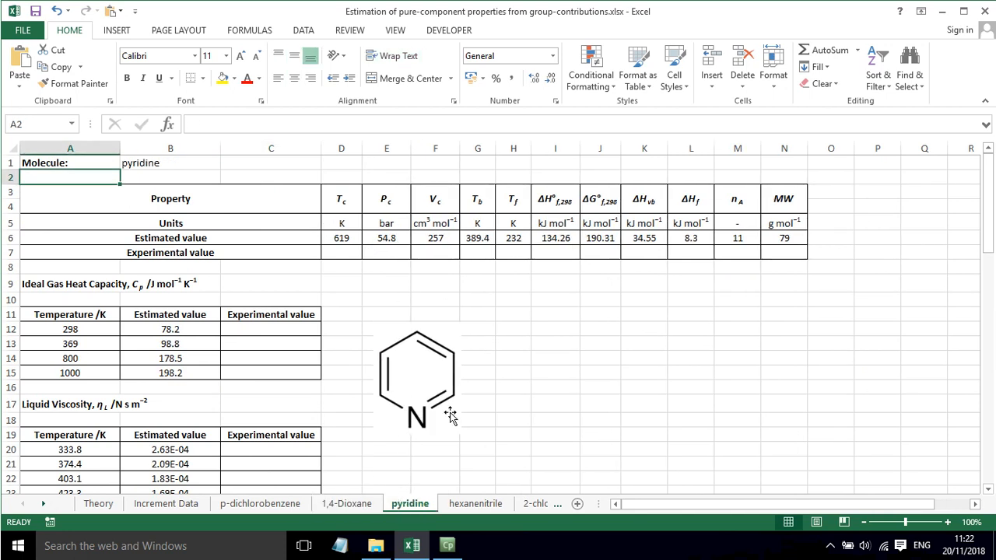
scroll("down", 3)
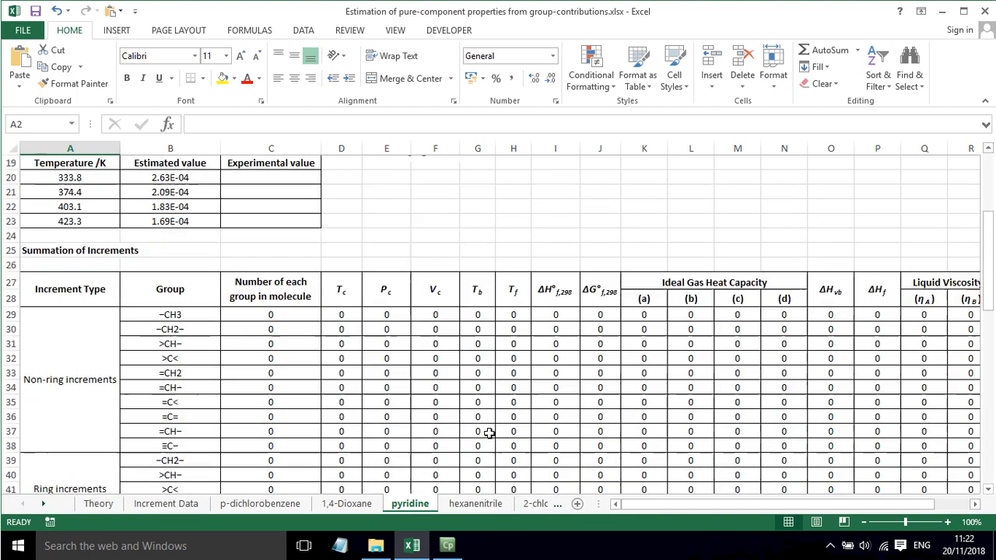
scroll("down", 3)
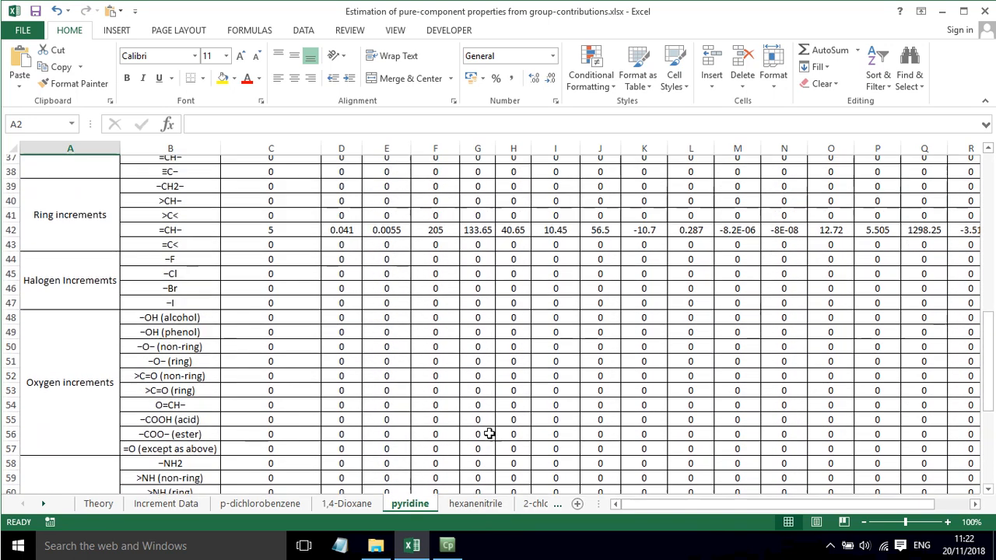
scroll("down", 3)
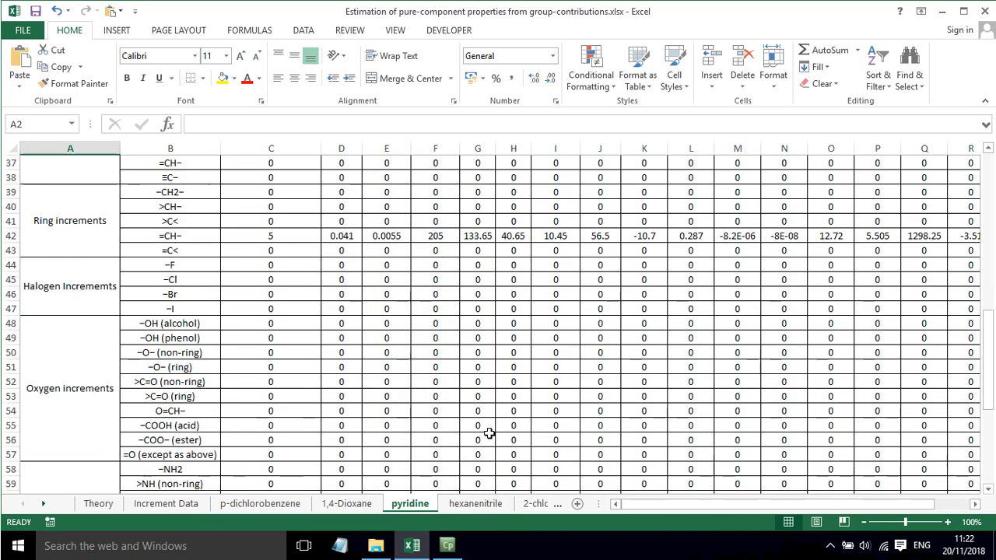
Step: View the hexanenitrile sheet, then scroll the 2-chloropropane increment table
left_click(476, 503)
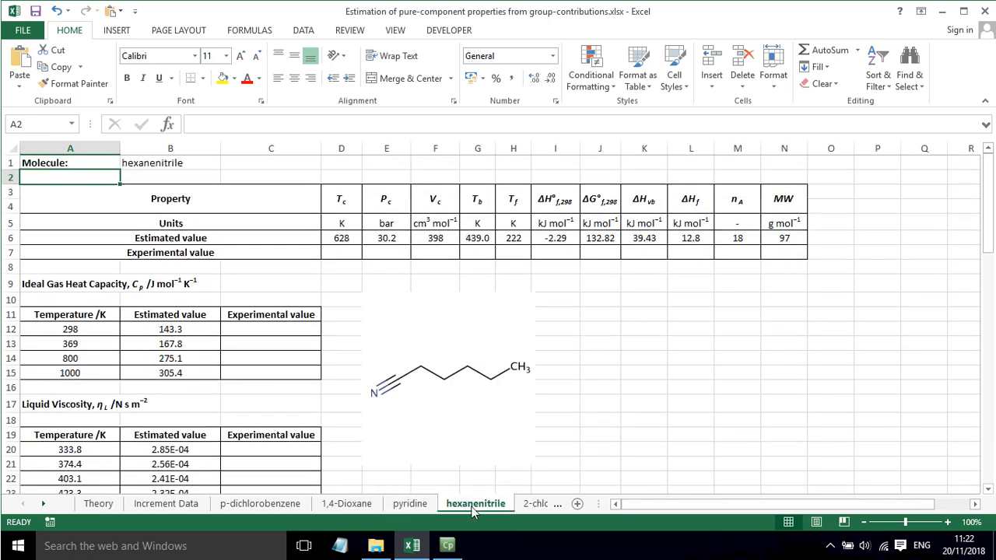
mouse_move(575, 464)
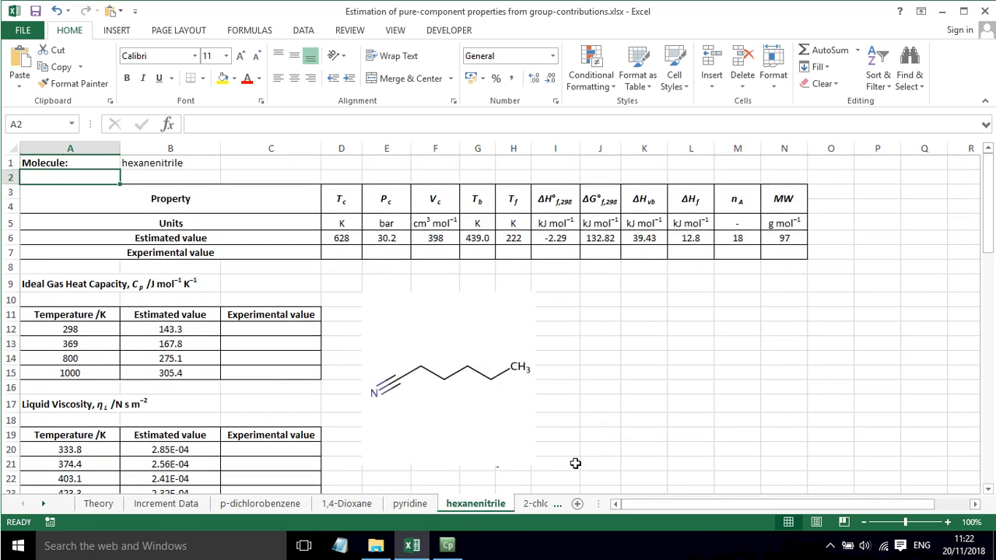
left_click(424, 503)
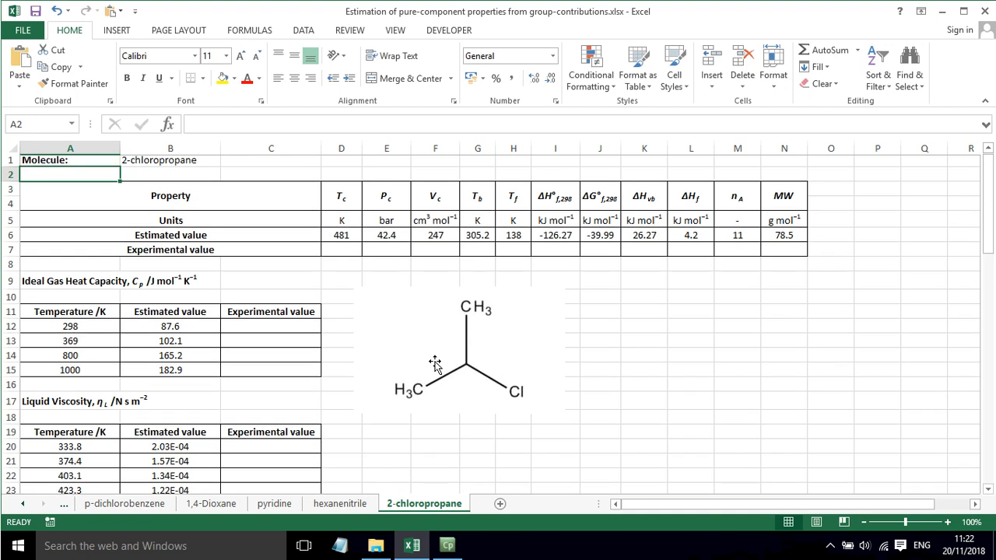
scroll("down", 3)
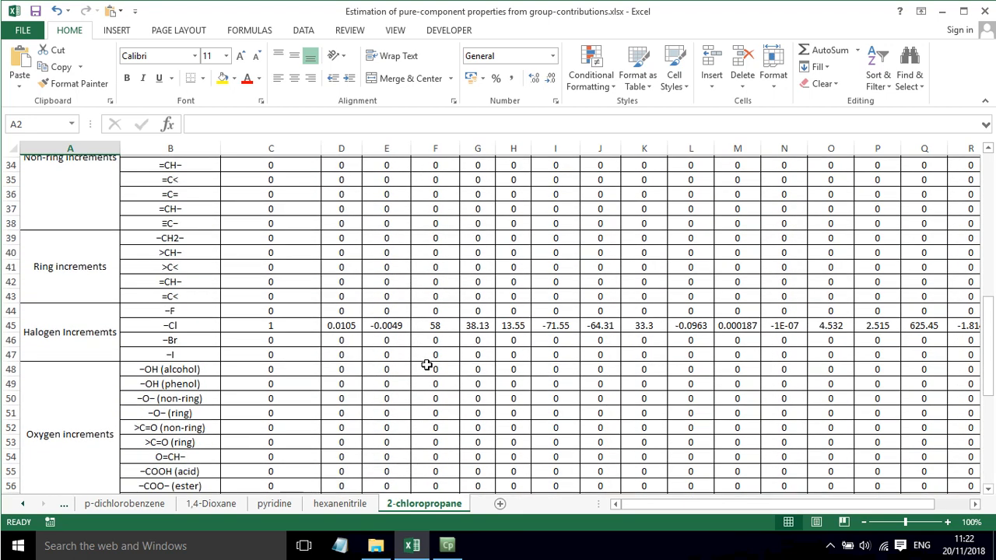